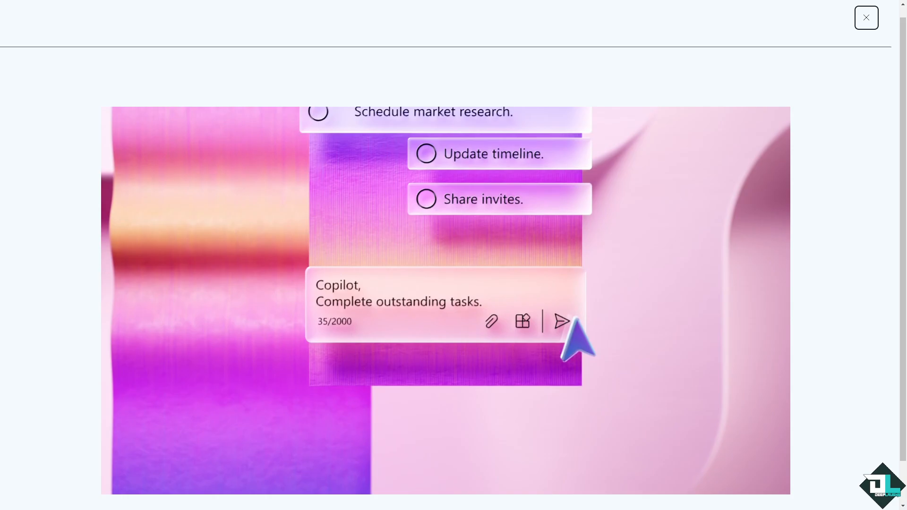
- Dismiss the promo video overlay and start the free trial sign-up
left_click(866, 17)
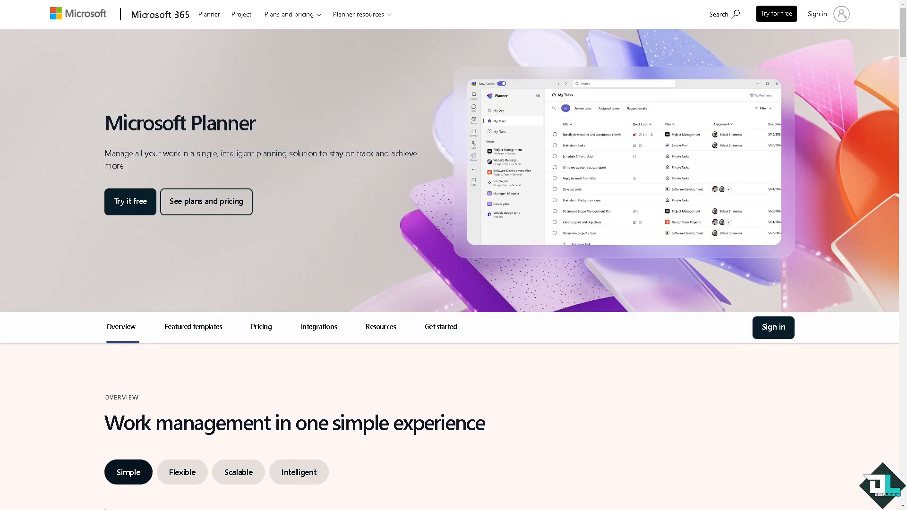
mouse_move(140, 205)
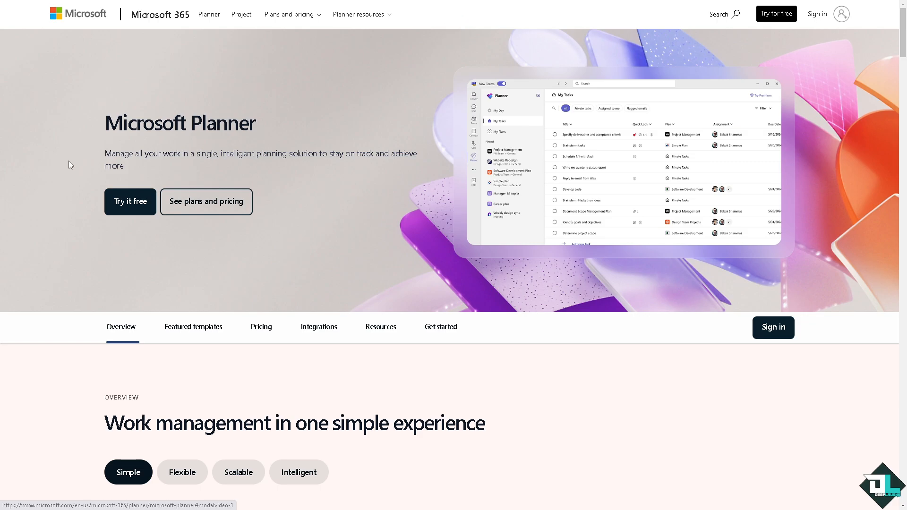
left_click(130, 202)
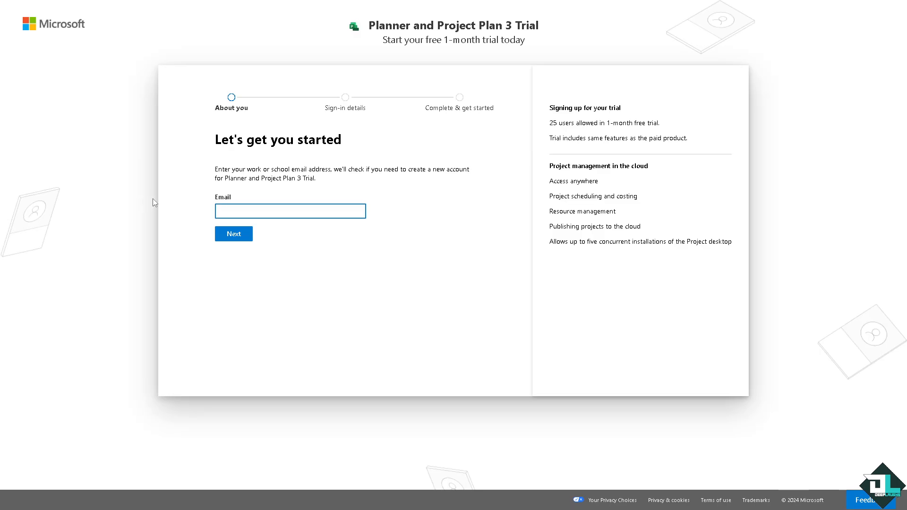
mouse_move(159, 196)
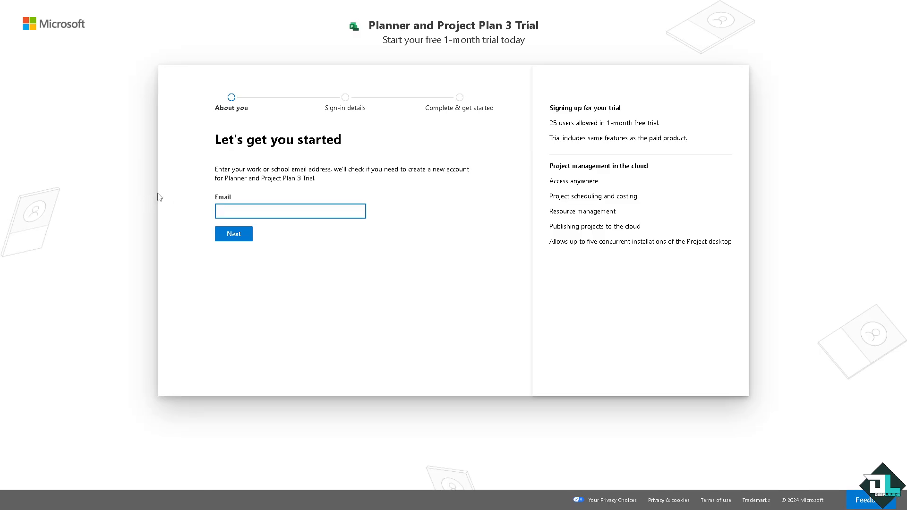
- Proceed from the Planner and Project Plan 3 trial page into the Planner app
left_click(233, 234)
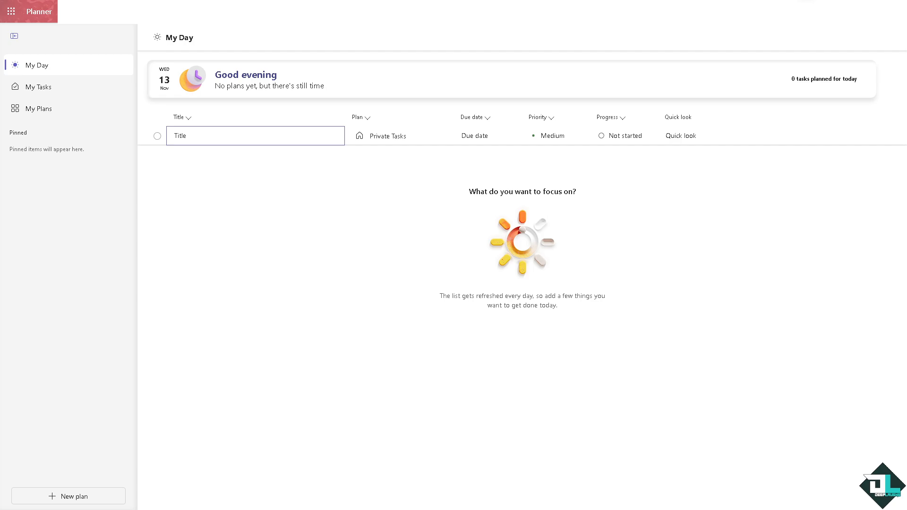
mouse_move(180, 69)
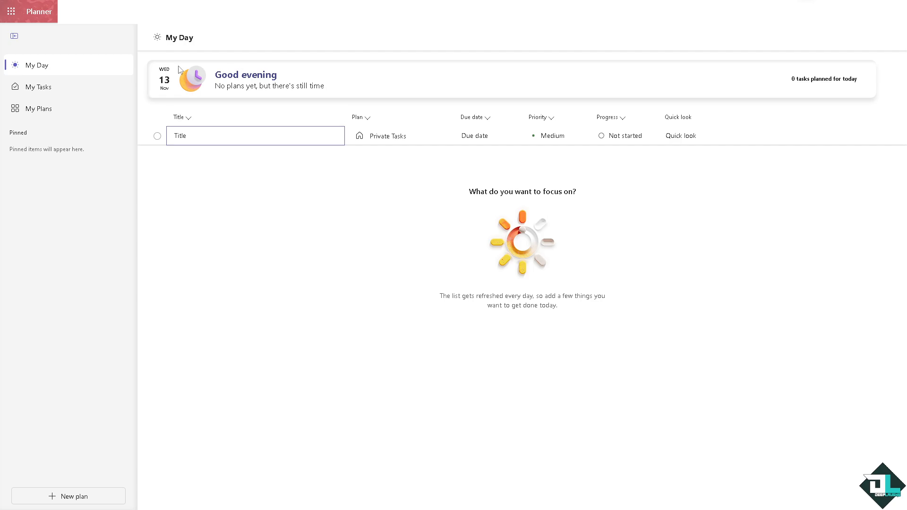
mouse_move(43, 296)
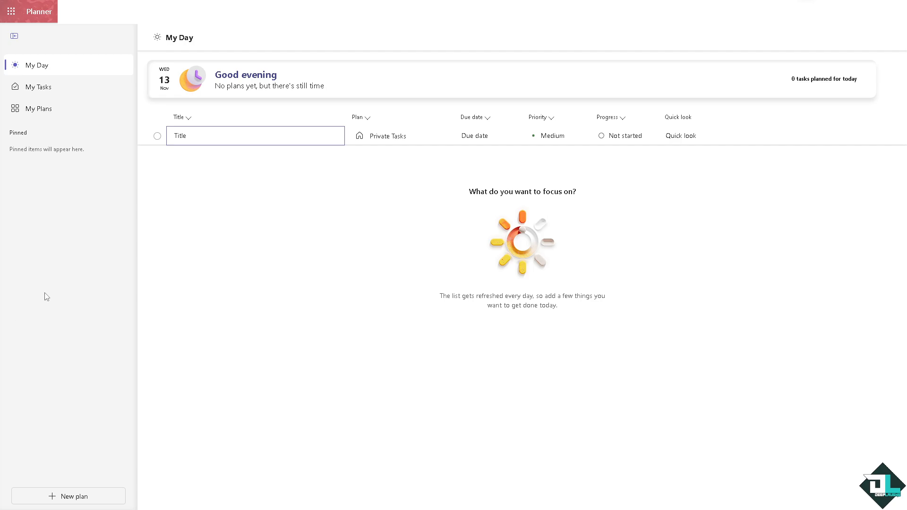
mouse_move(79, 159)
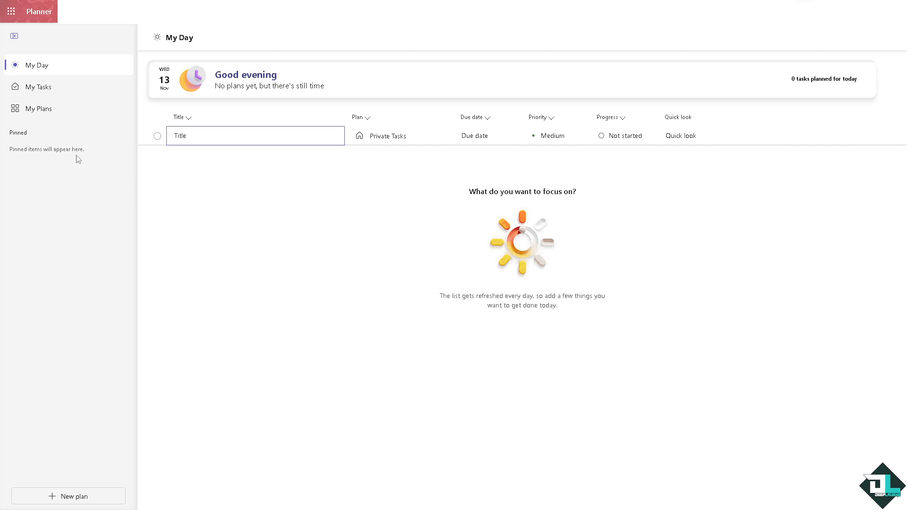
mouse_move(75, 155)
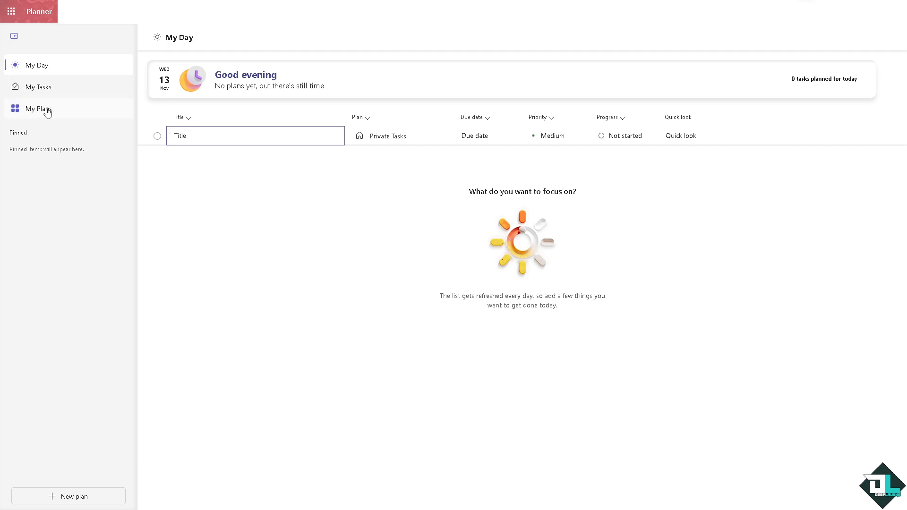
- Show the My Plans list of recent plans from the left navigation
left_click(38, 108)
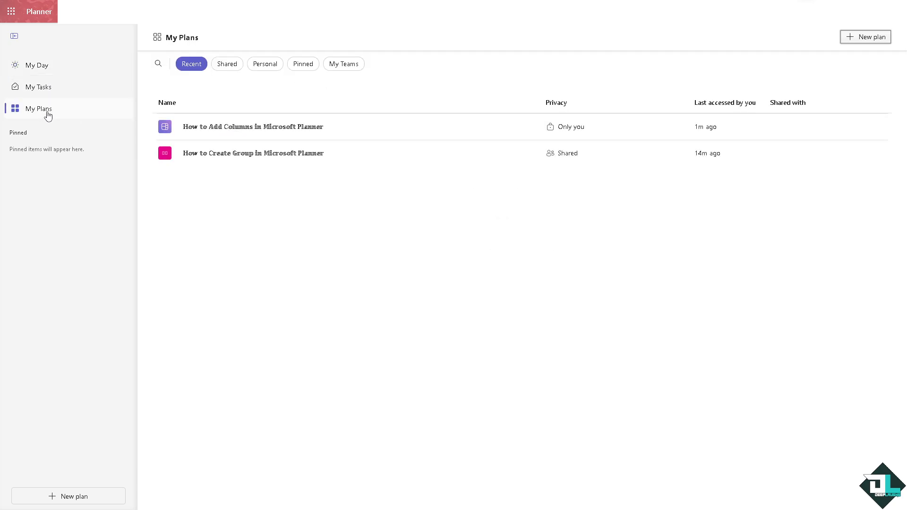
mouse_move(294, 130)
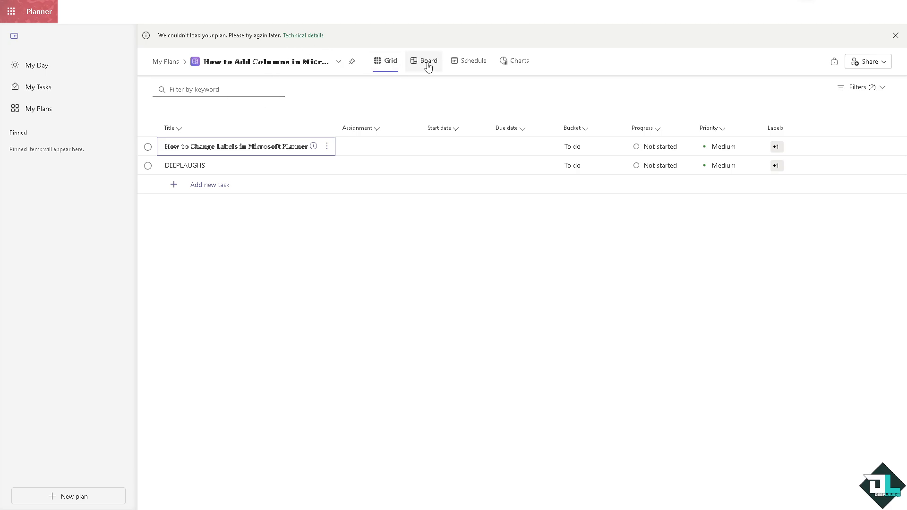
- Switch the plan to Board view and delete the extra second bucket
left_click(429, 61)
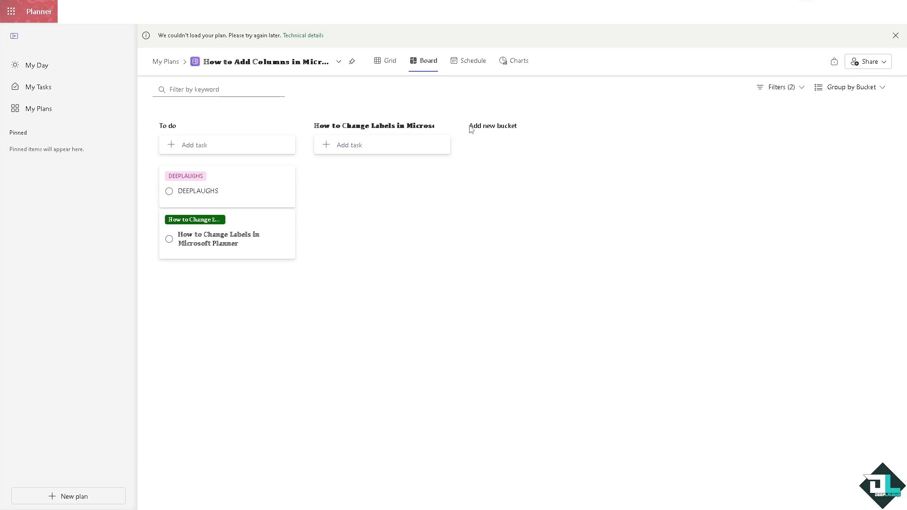
left_click(445, 126)
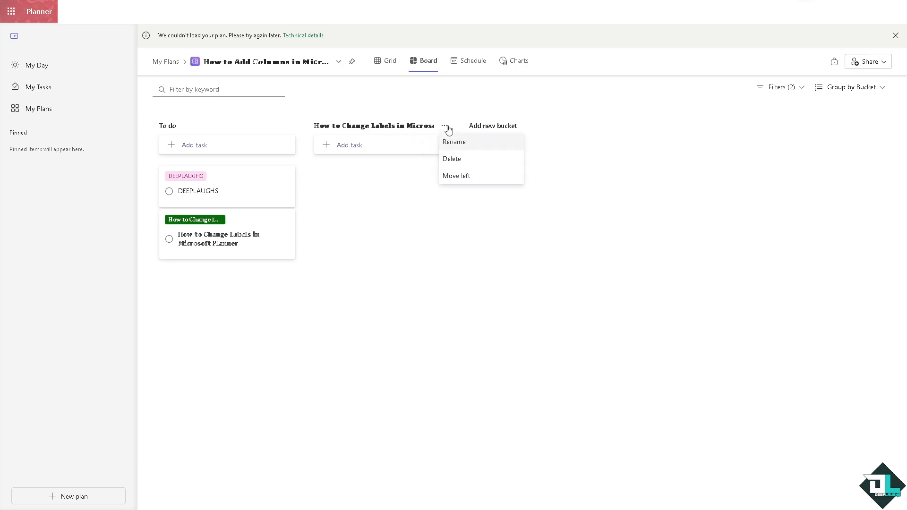
left_click(452, 159)
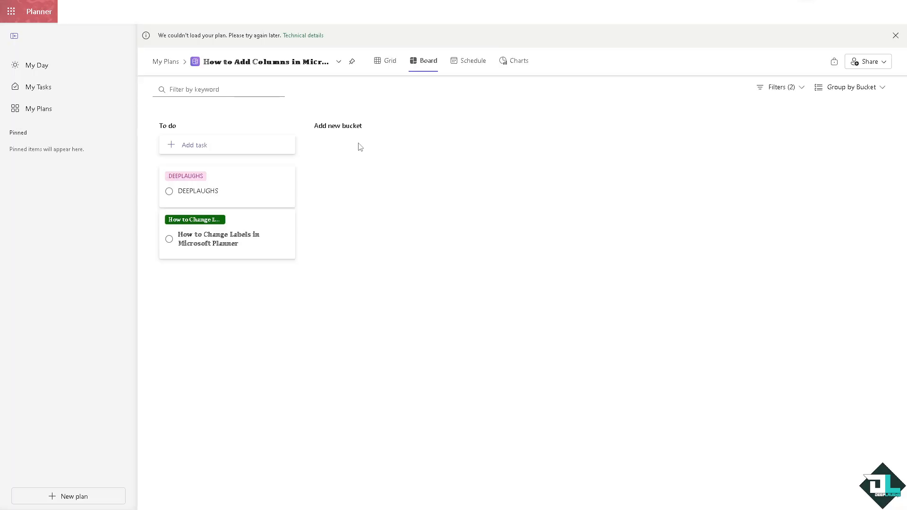
mouse_move(338, 126)
type("c")
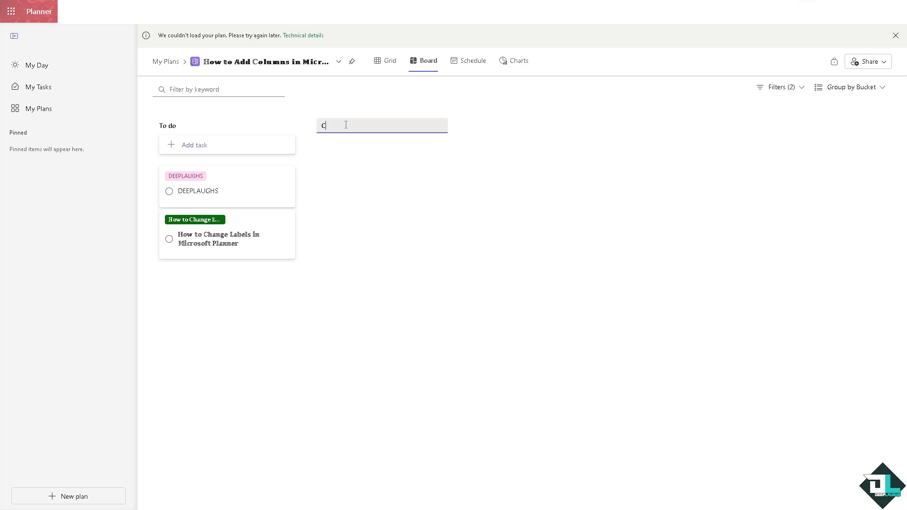
- Add new buckets named COLUMN 1, COLUMN 2 and COLUMN 3
type("COLUMN")
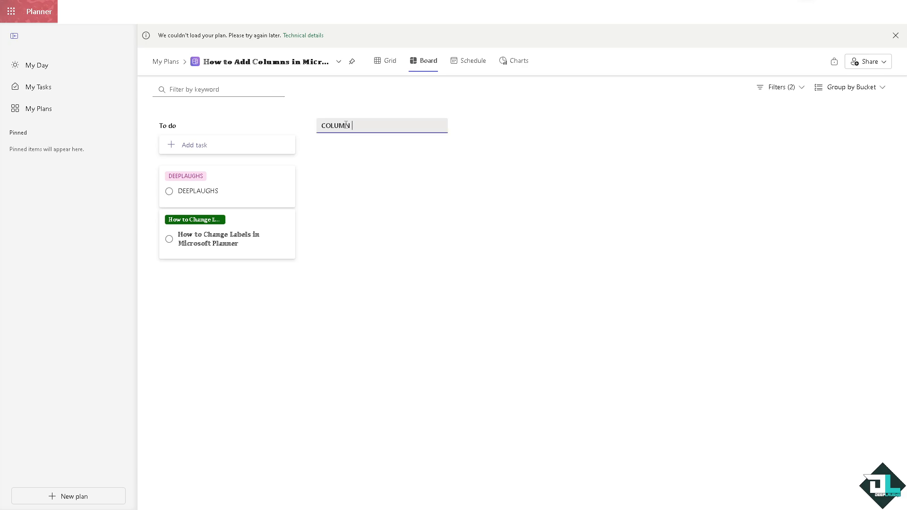
key("Enter")
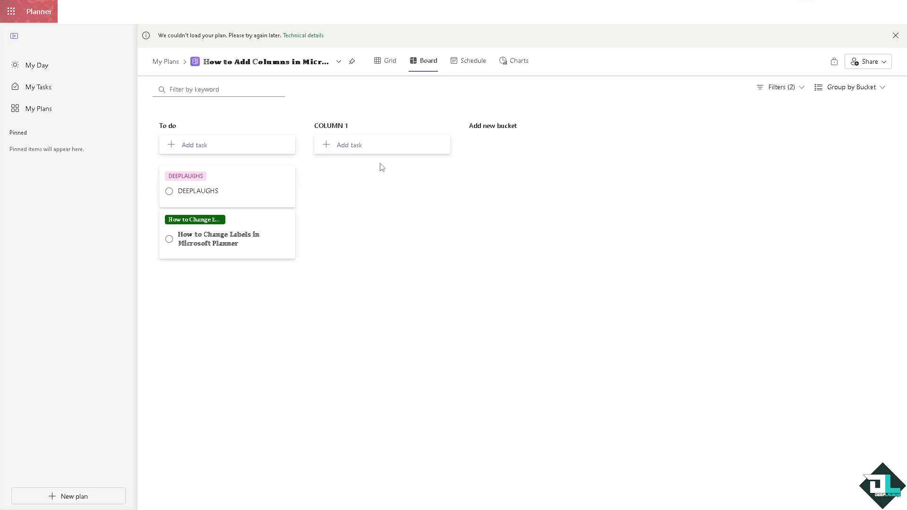
left_click(493, 126)
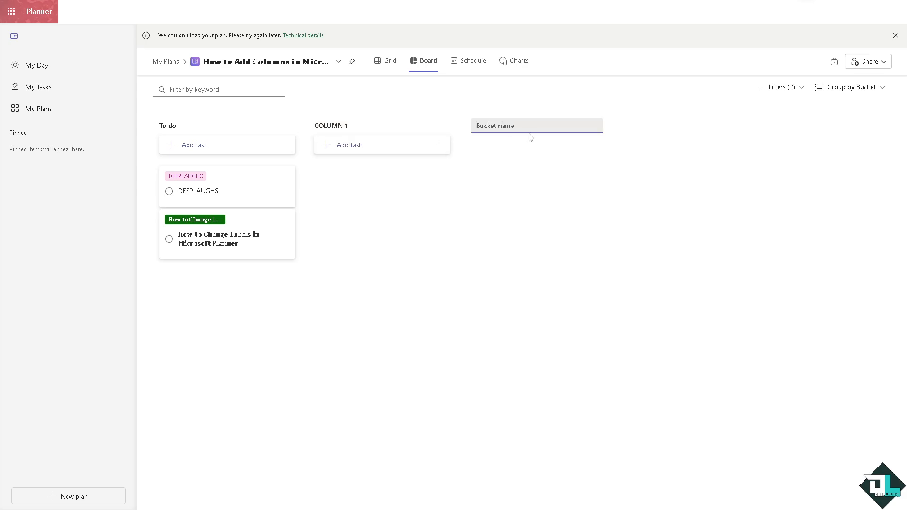
type("COLUMN 2")
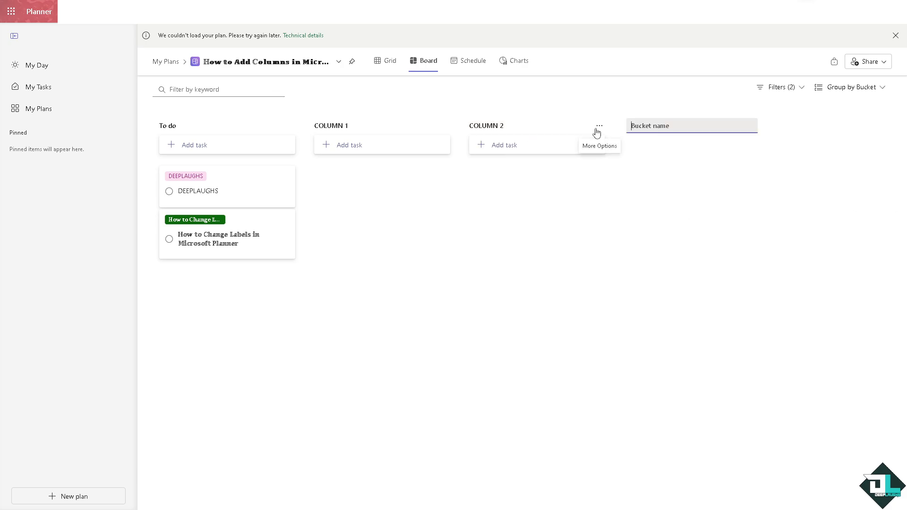
type("COLUMN")
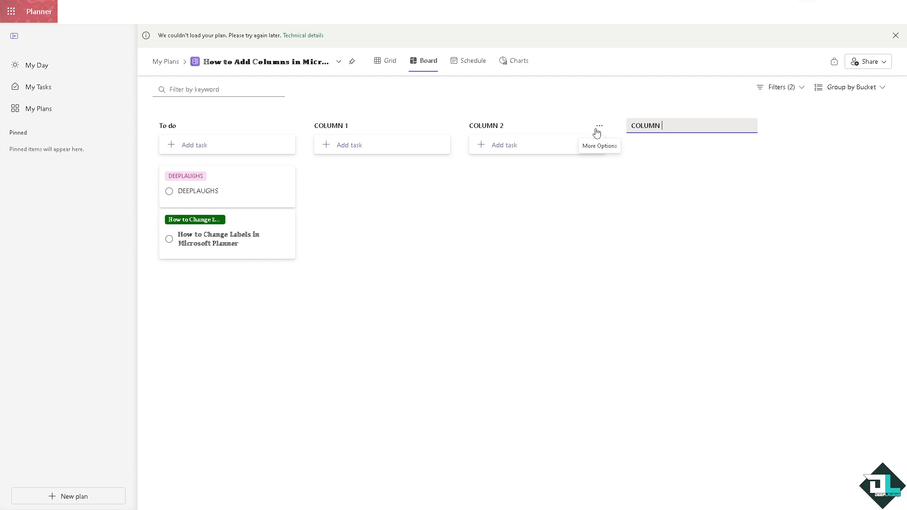
key("Enter")
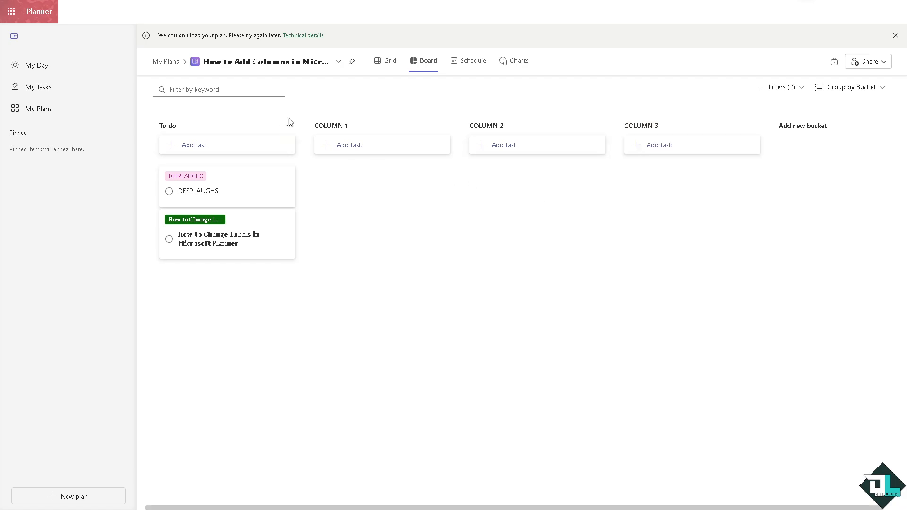
mouse_move(332, 171)
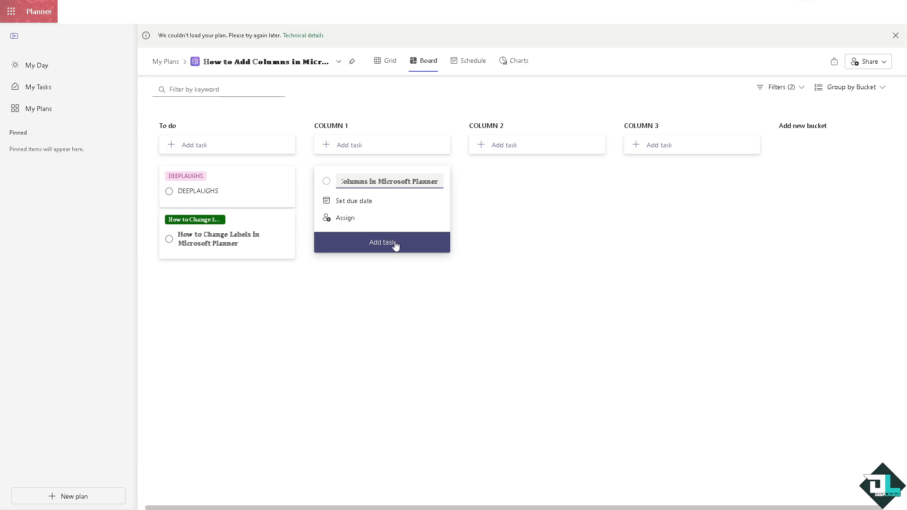
- Add the 'How to Add Columns in Microsoft Planner' task to COLUMN 2 and COLUMN 3
left_click(382, 242)
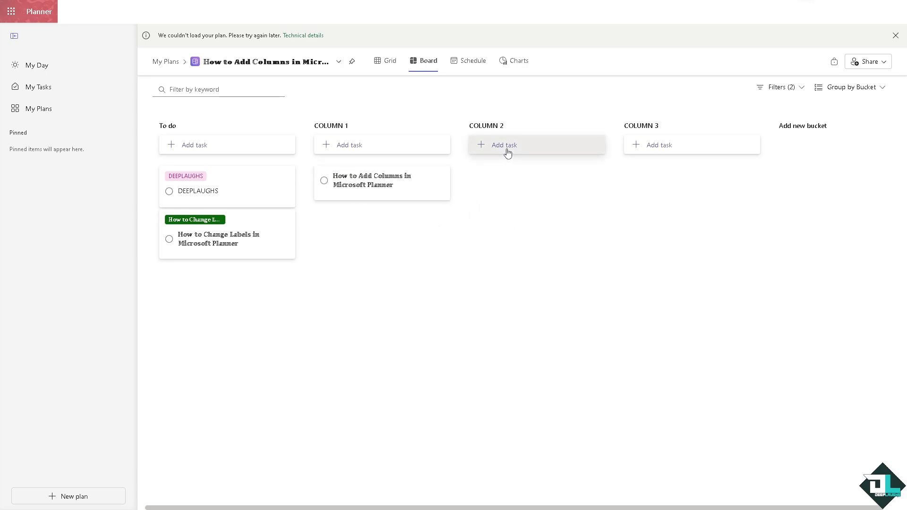
left_click(505, 145)
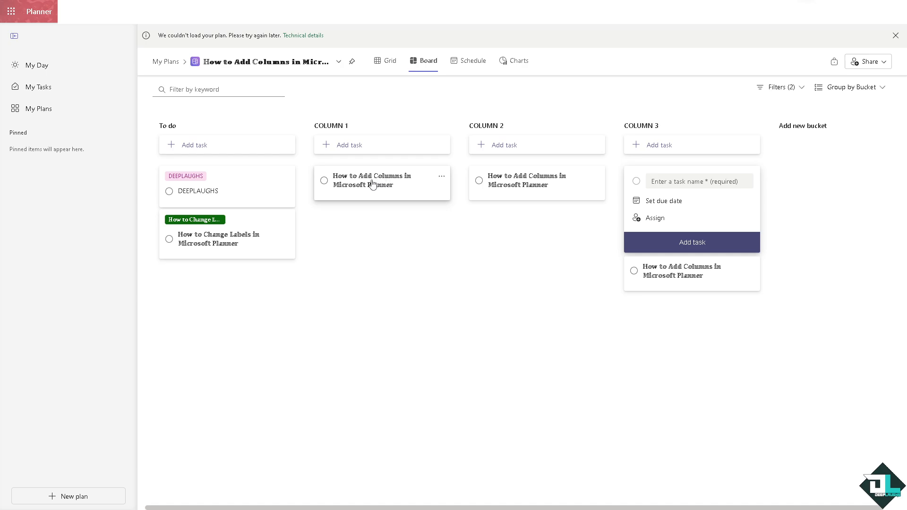
- Give the COLUMN 1 task the note 'CONSIDERED AS COLUMN 1' and return to the board
left_click(373, 183)
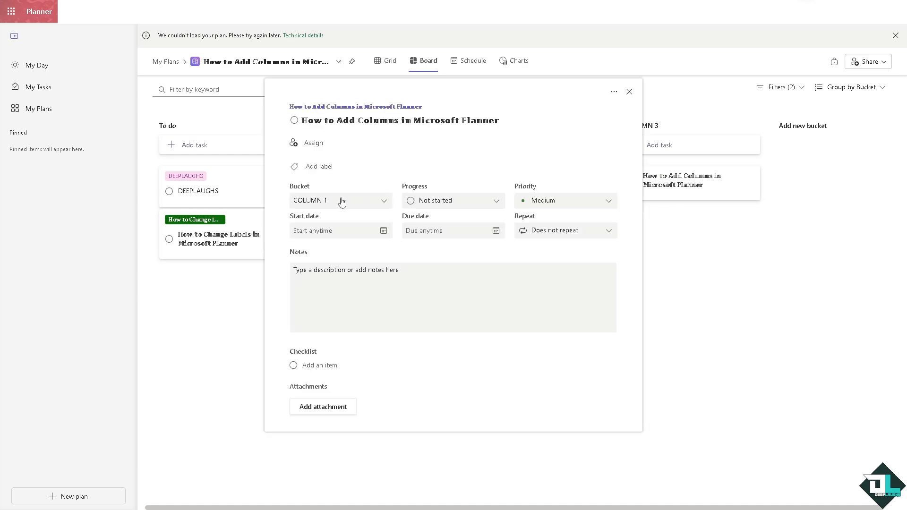
mouse_move(333, 206)
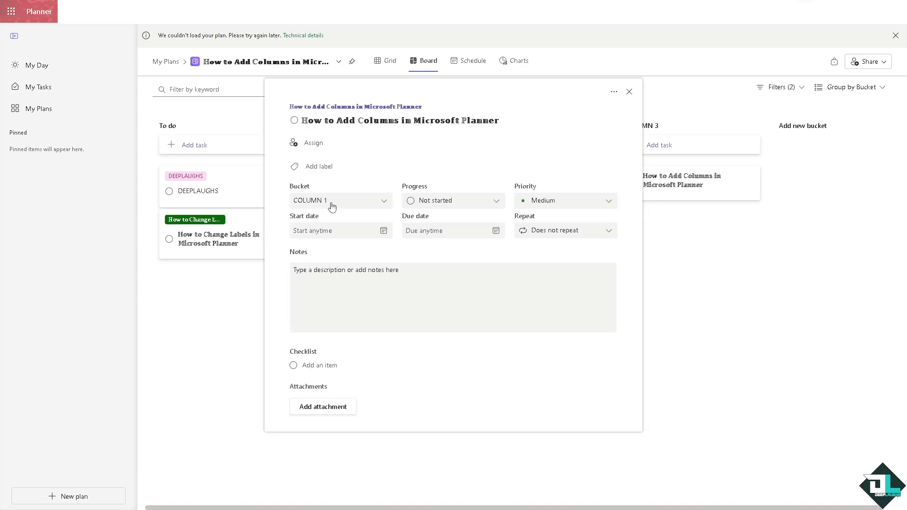
left_click(340, 201)
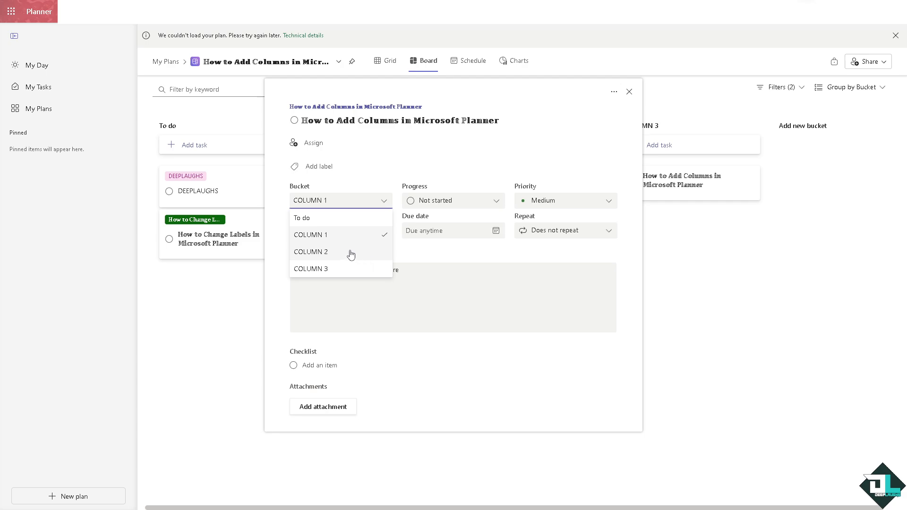
mouse_move(500, 284)
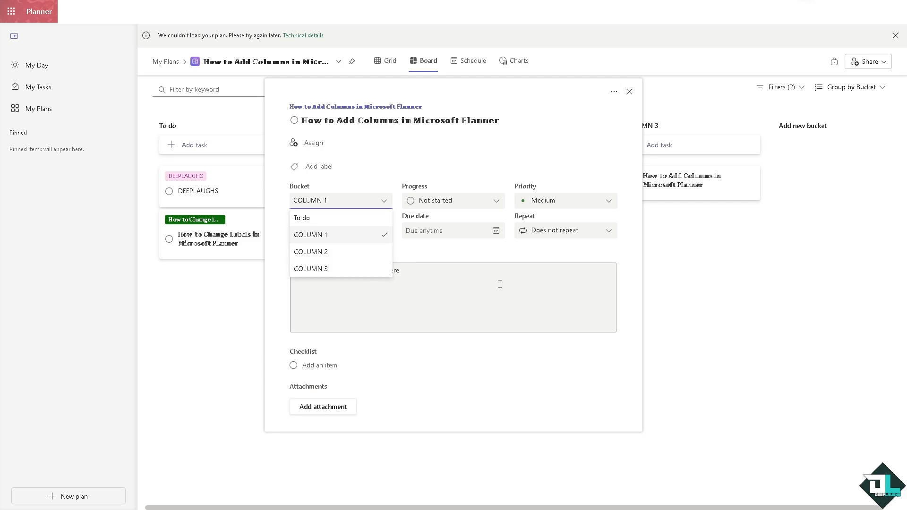
left_click(452, 200)
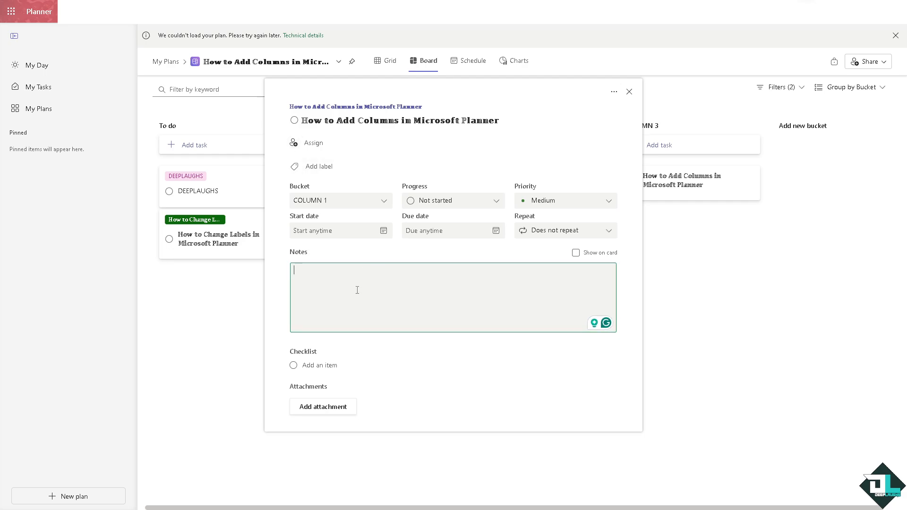
type("CONSIDERED A")
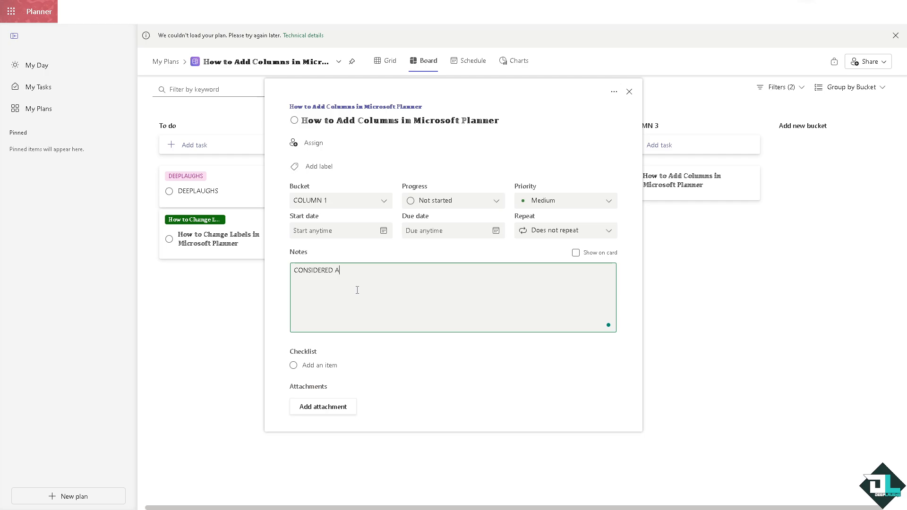
type("S COLUMN 1")
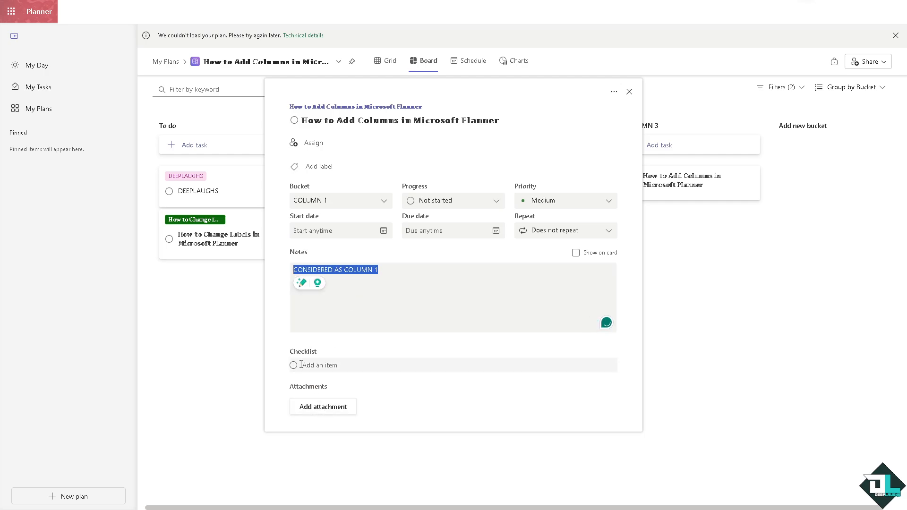
mouse_move(697, 225)
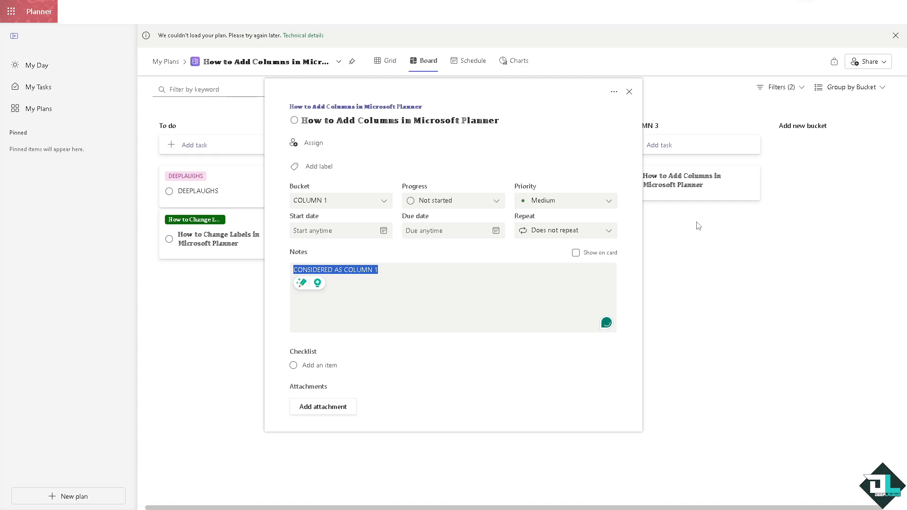
left_click(630, 92)
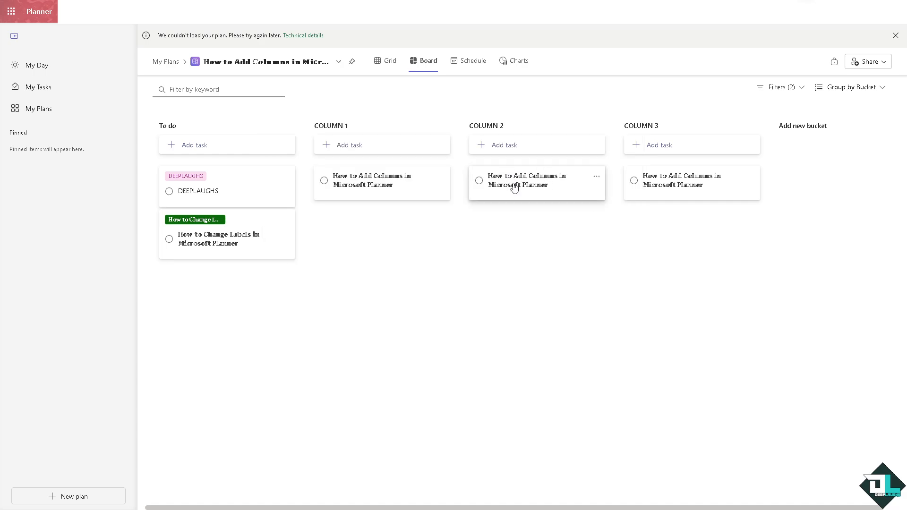
- Give the COLUMN 2 task the note 'CONSIDERED AS COLUMN 2', then move on to the COLUMN 3 task
left_click(531, 180)
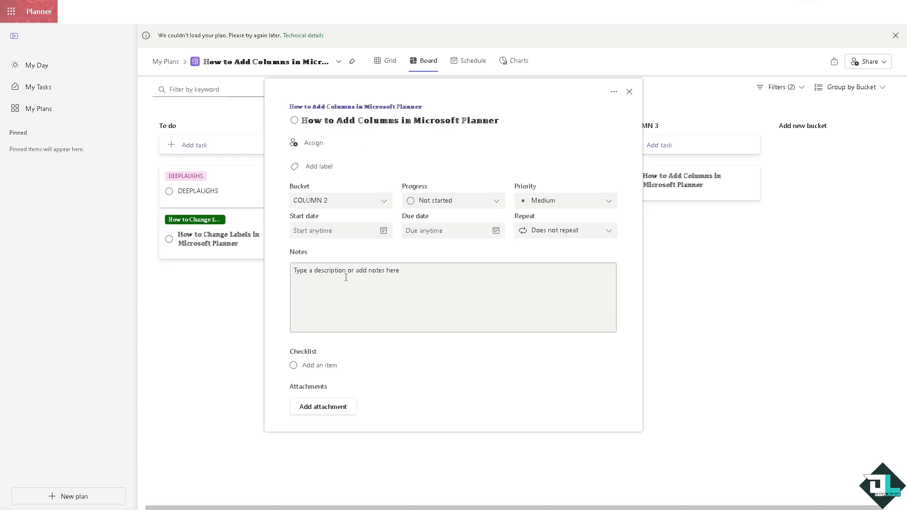
type("CONSIDERED AS COLUMN")
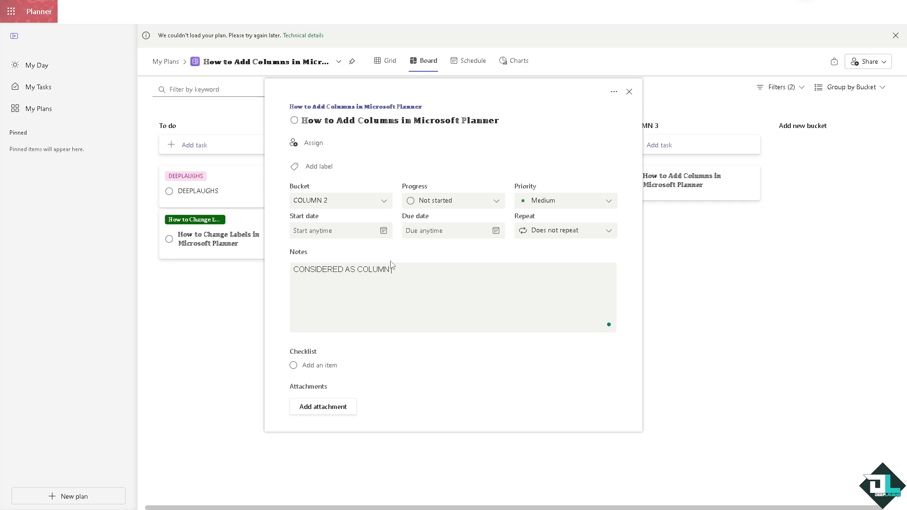
left_click(629, 91)
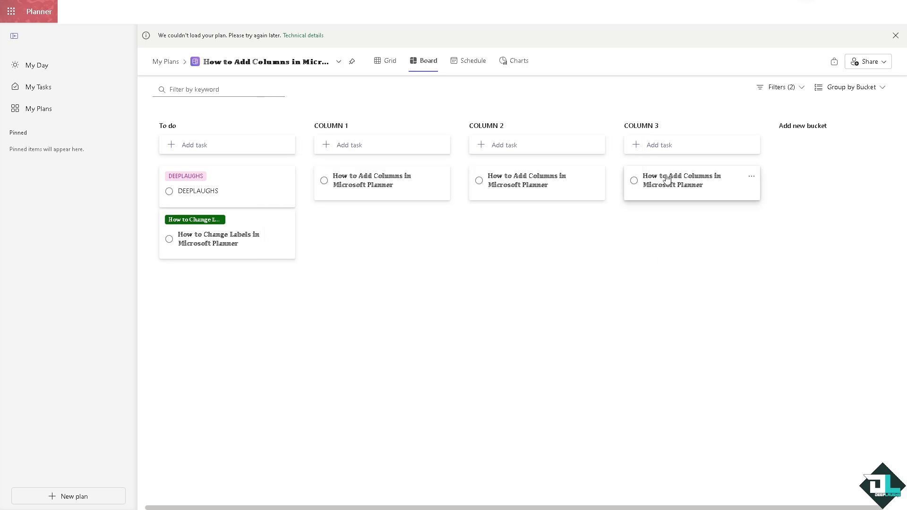
left_click(686, 179)
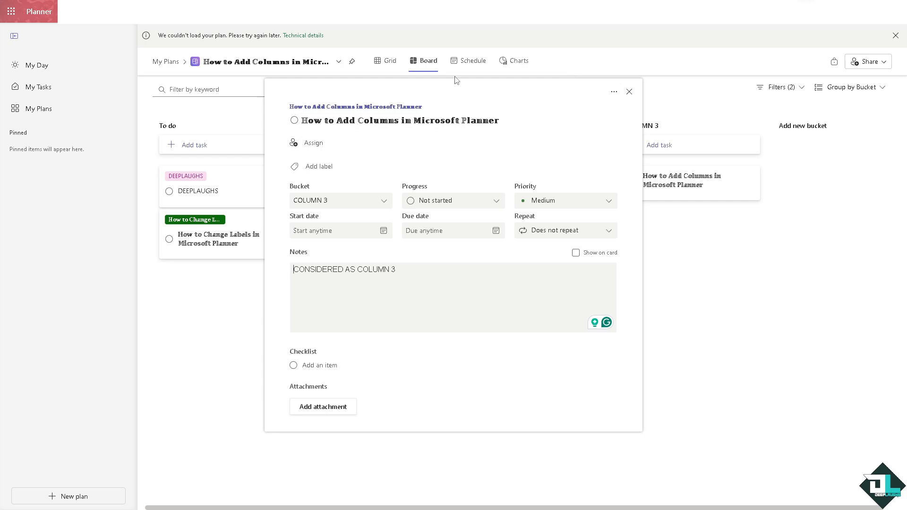
- Review the tasks in Schedule and Grid views, then return to the Board with all three columns
left_click(630, 91)
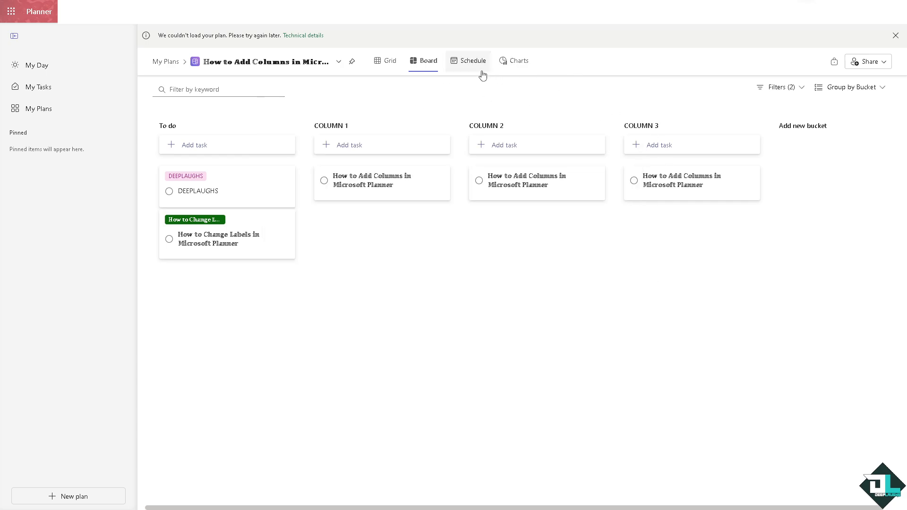
left_click(474, 60)
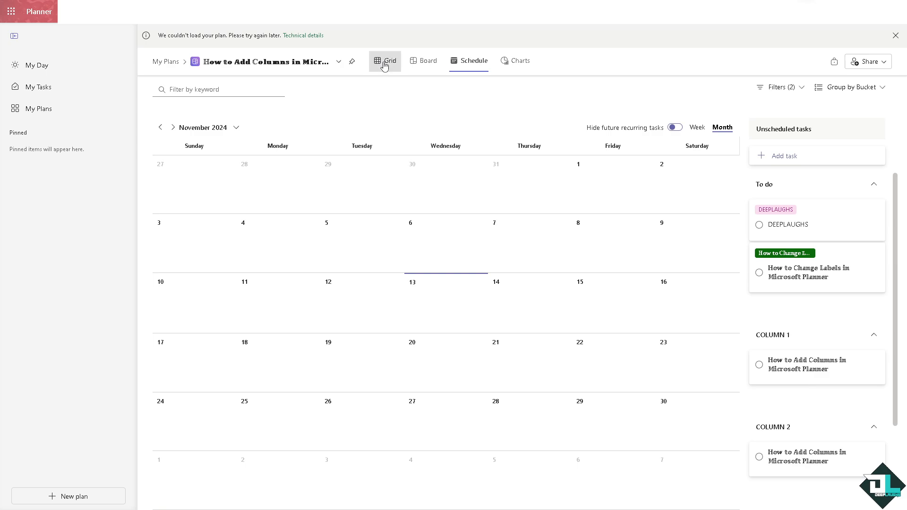
left_click(386, 60)
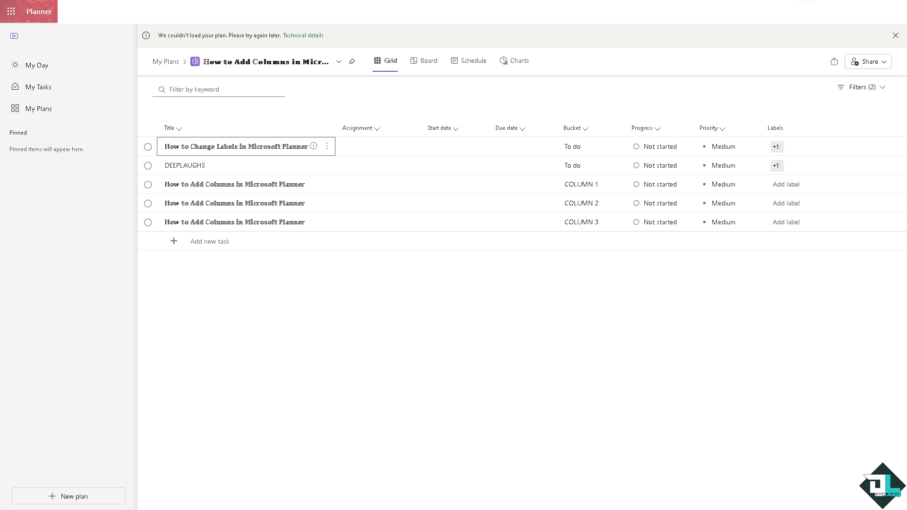
mouse_move(233, 298)
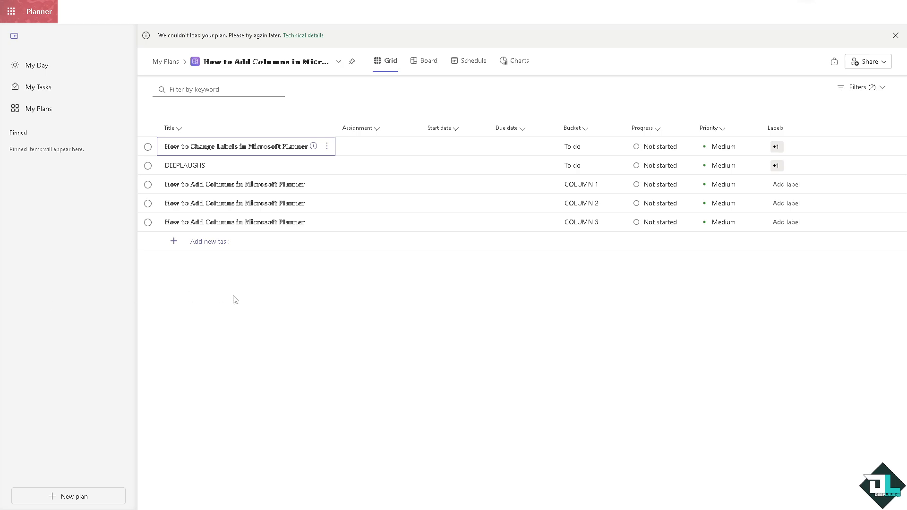
mouse_move(396, 306)
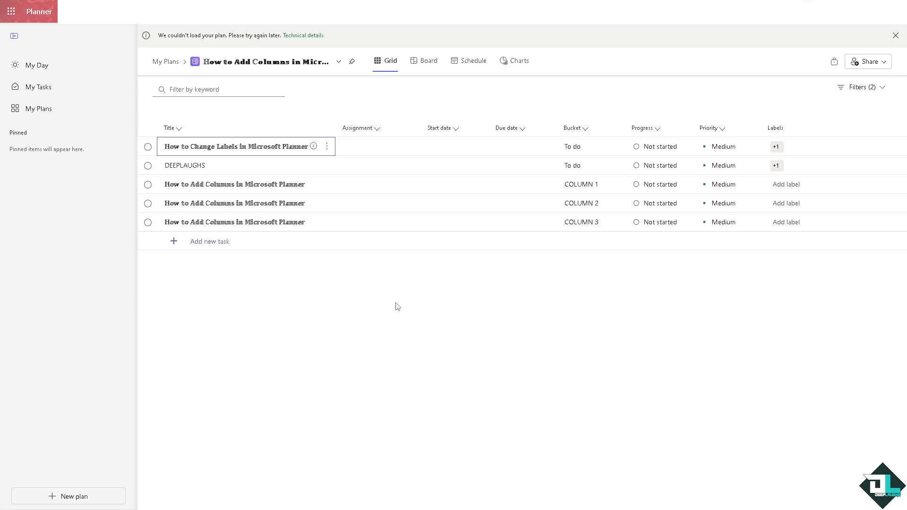
mouse_move(406, 302)
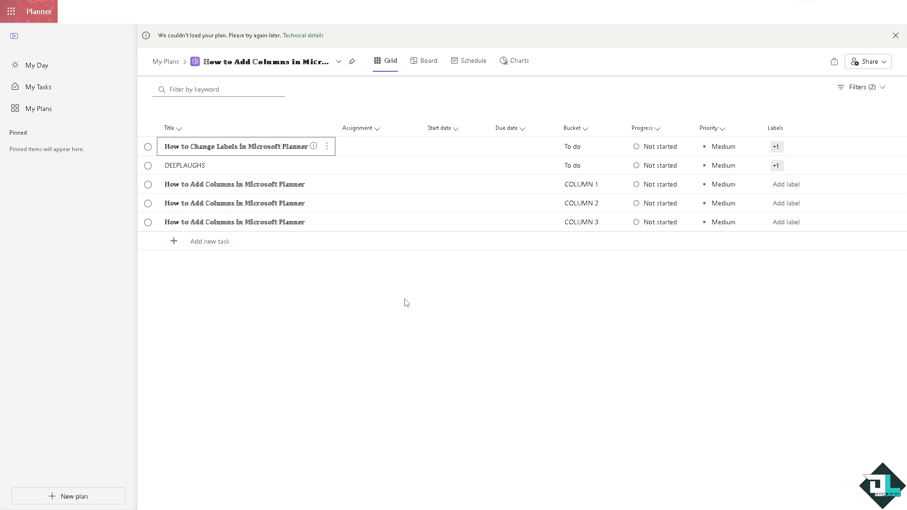
mouse_move(378, 286)
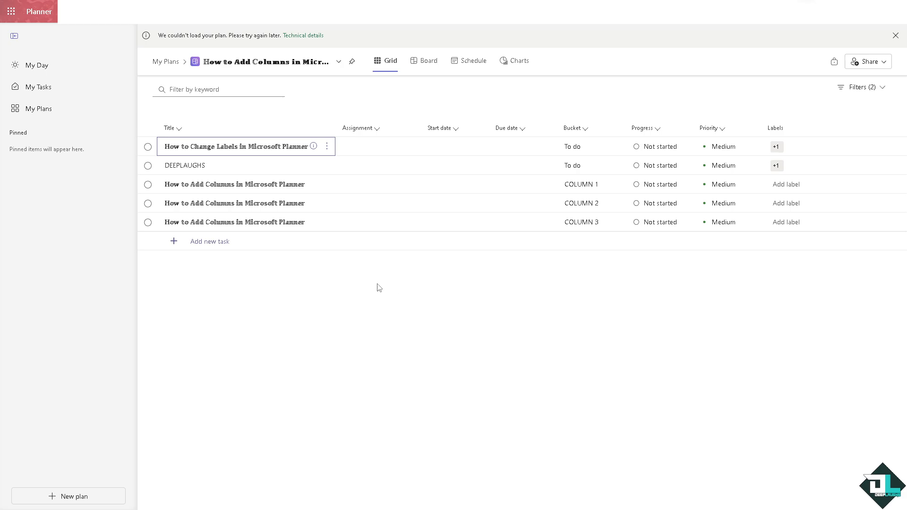
left_click(429, 60)
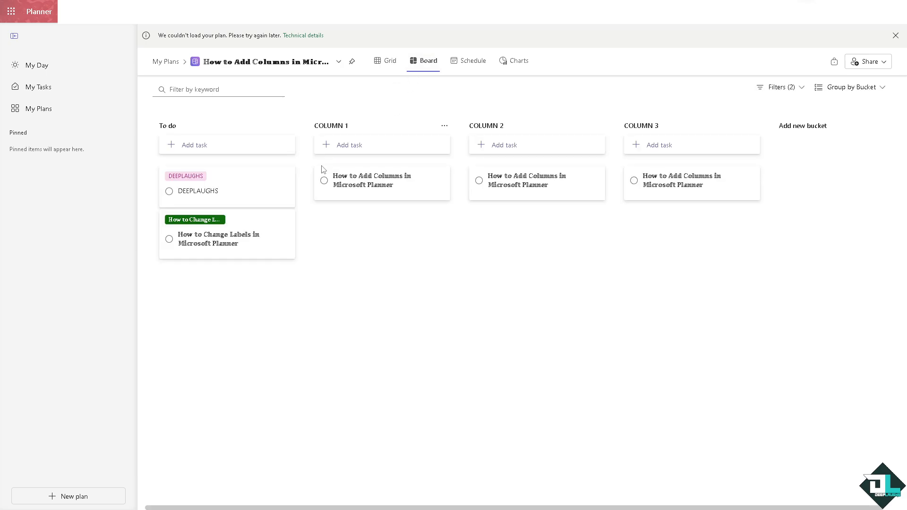